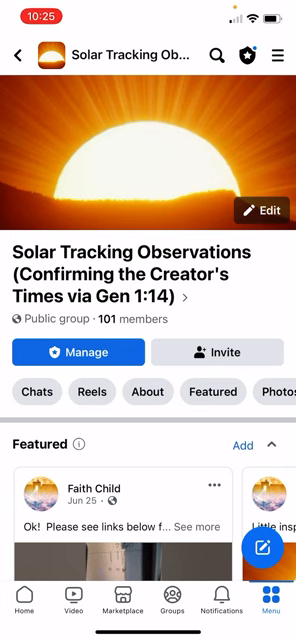
pyautogui.scroll(-3)
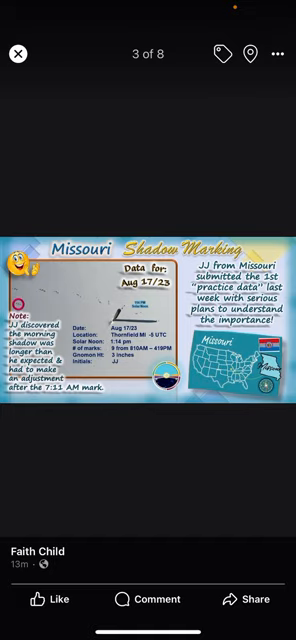
pyautogui.hscroll(-3)
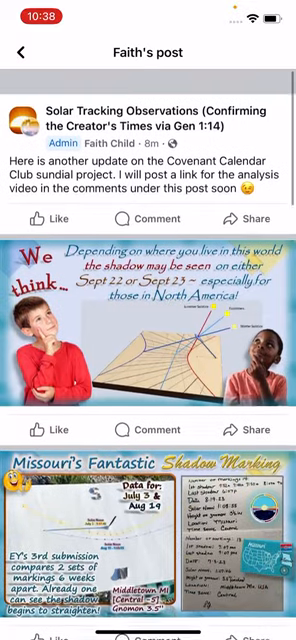
pyautogui.scroll(-3)
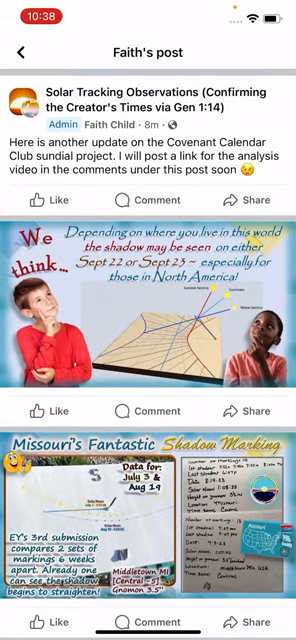